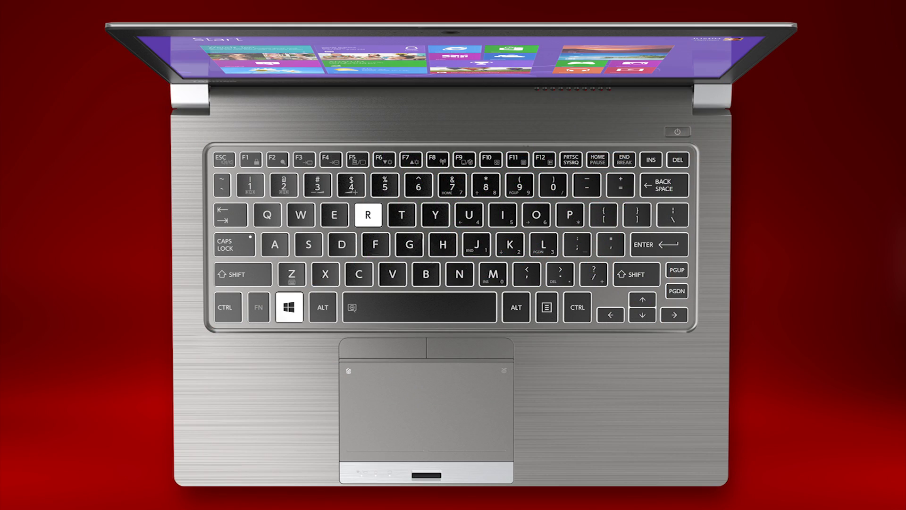
# Run msinfo32 from the Run prompt to launch System Information.
pyautogui.press('Win+r')
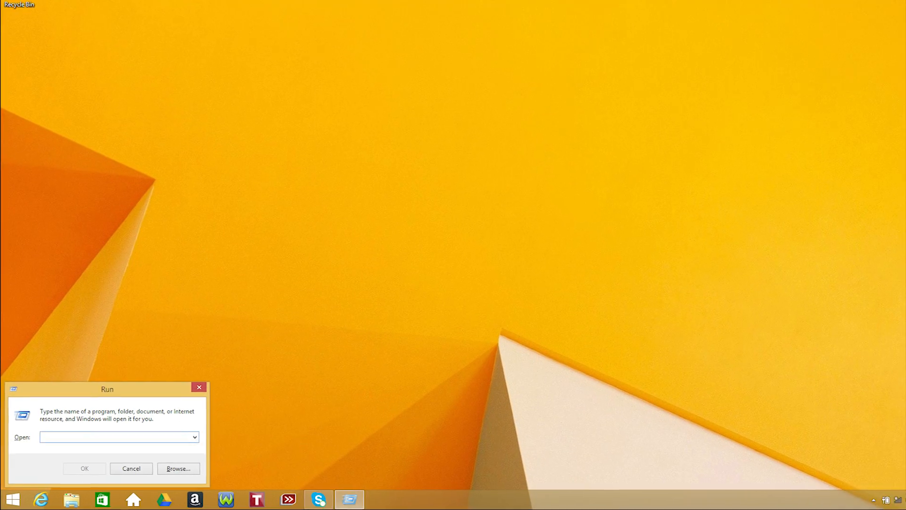
pyautogui.write('msinfo32')
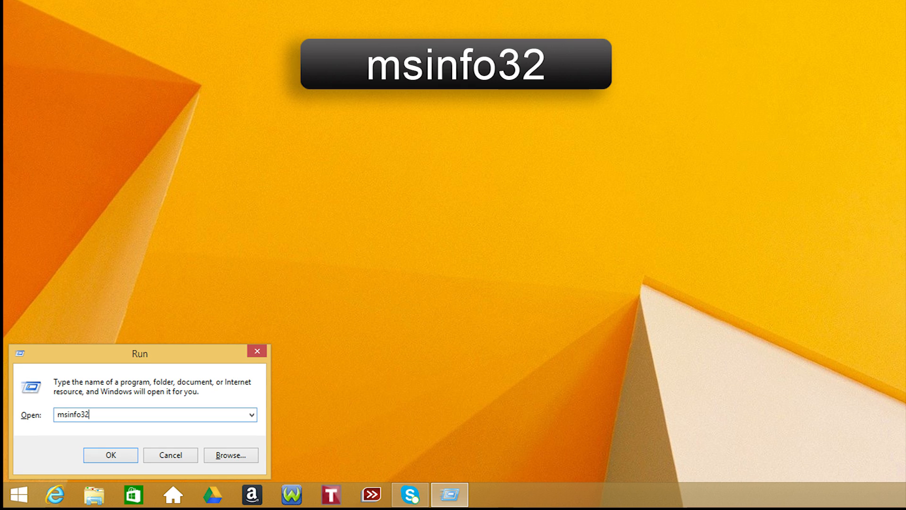
pyautogui.click(111, 455)
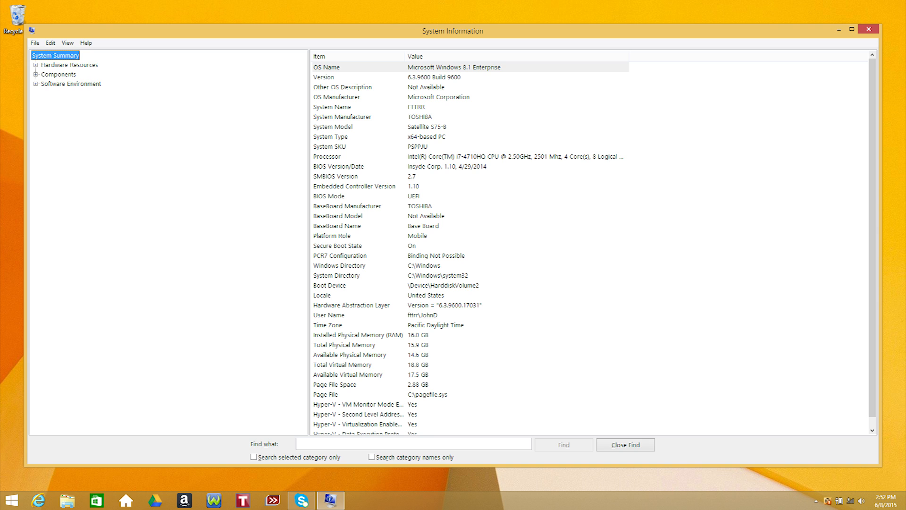